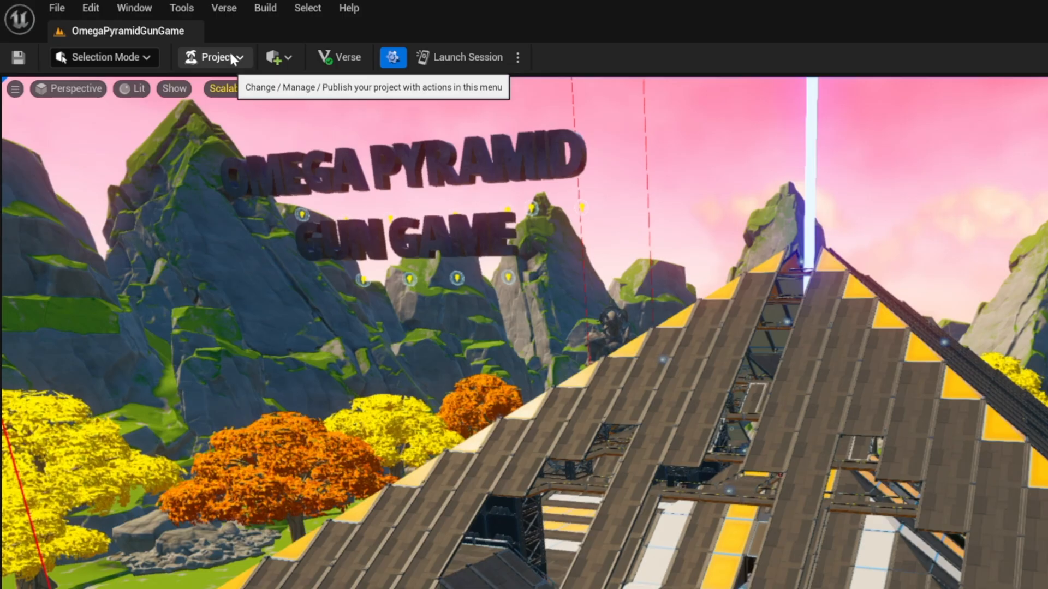
Upload the project to a test code with no description, saving the bounce pad assets, and view it in the Creator Portal.
left_click(215, 57)
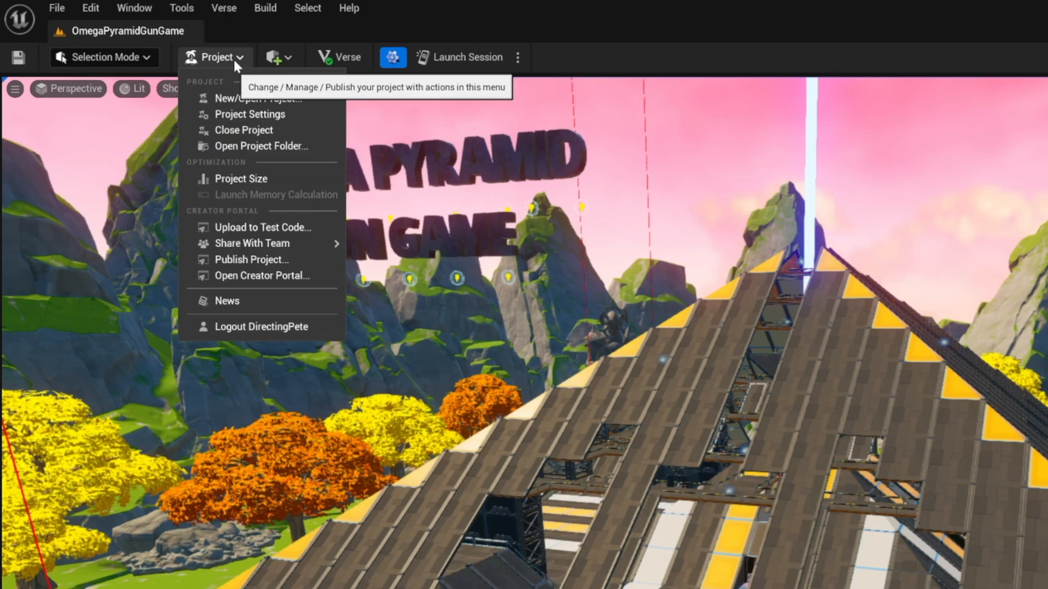
mouse_move(252, 227)
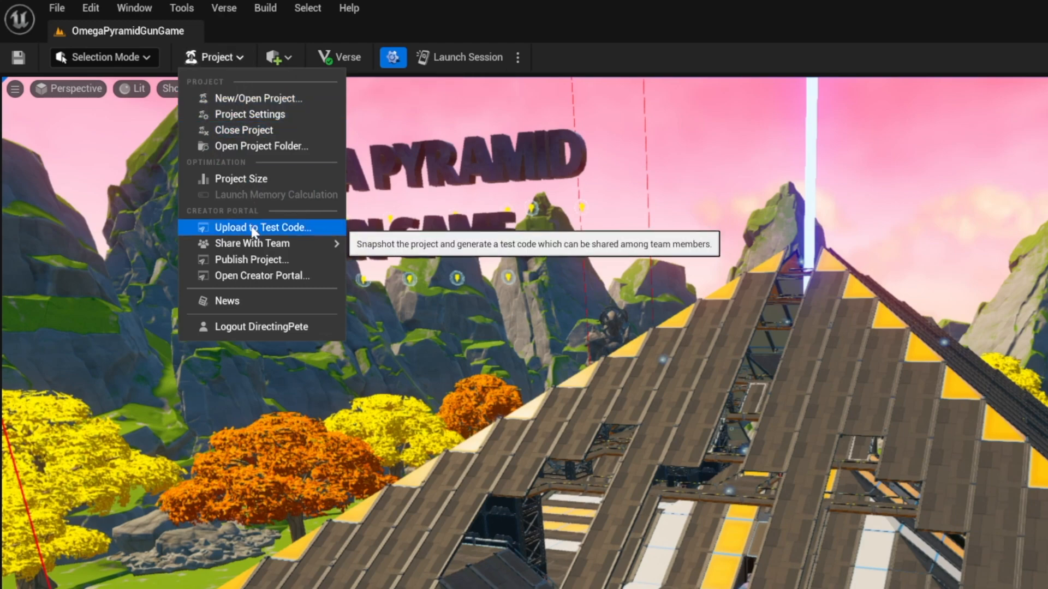
left_click(263, 227)
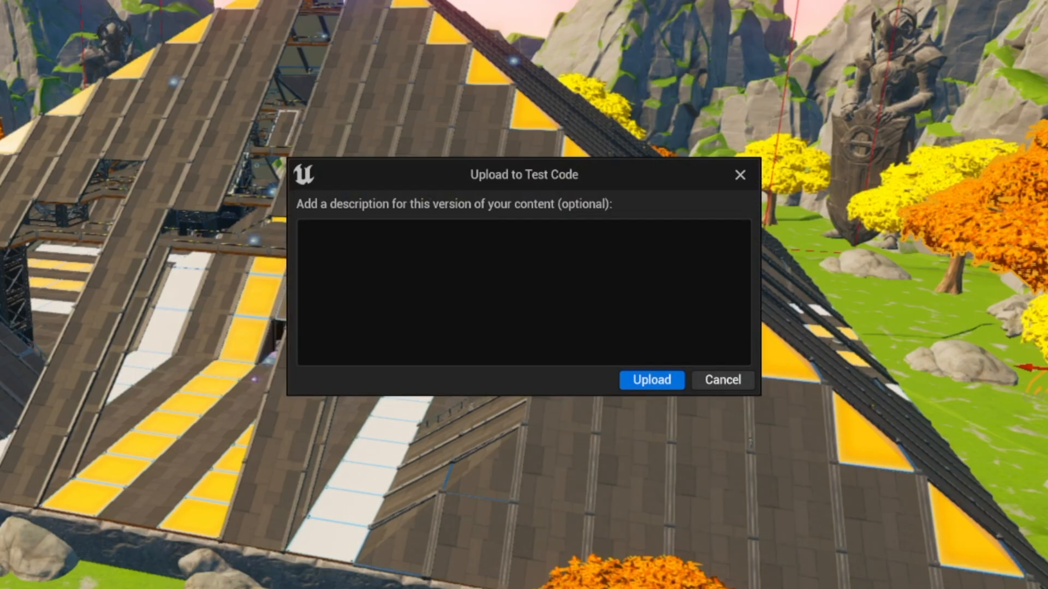
left_click(651, 380)
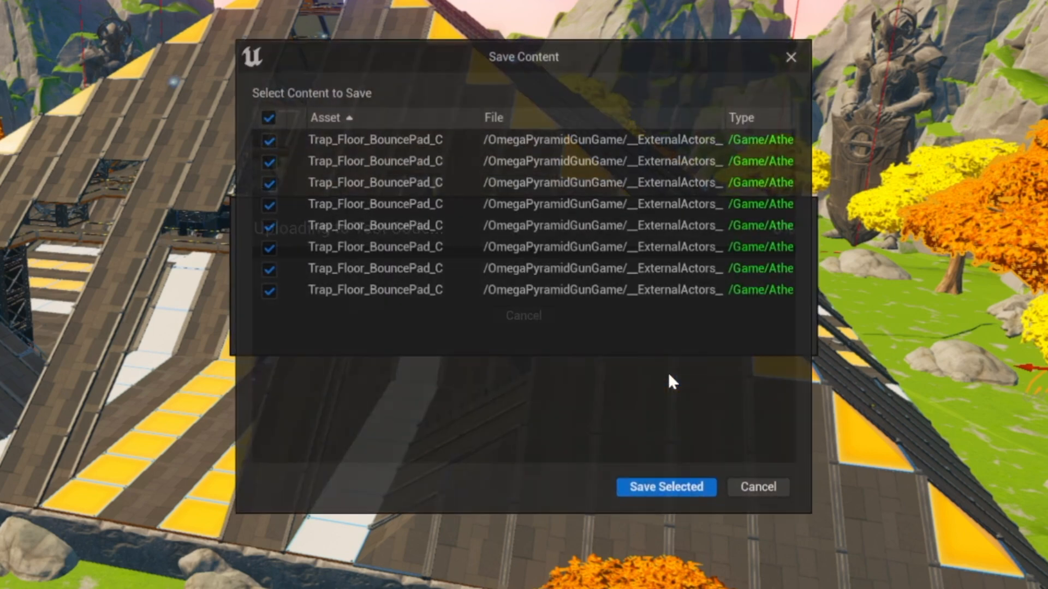
left_click(665, 486)
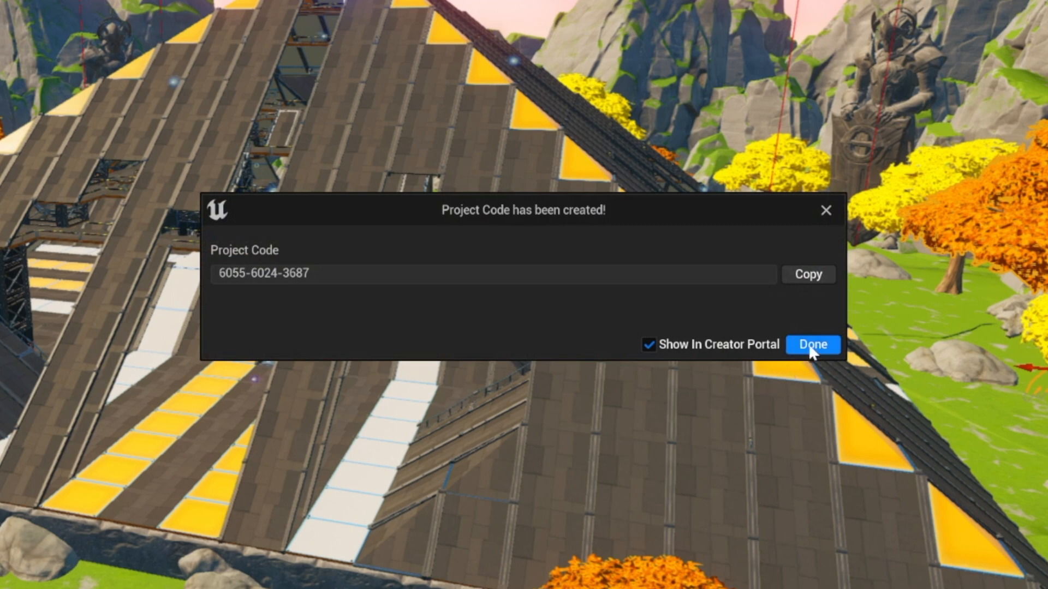
left_click(811, 345)
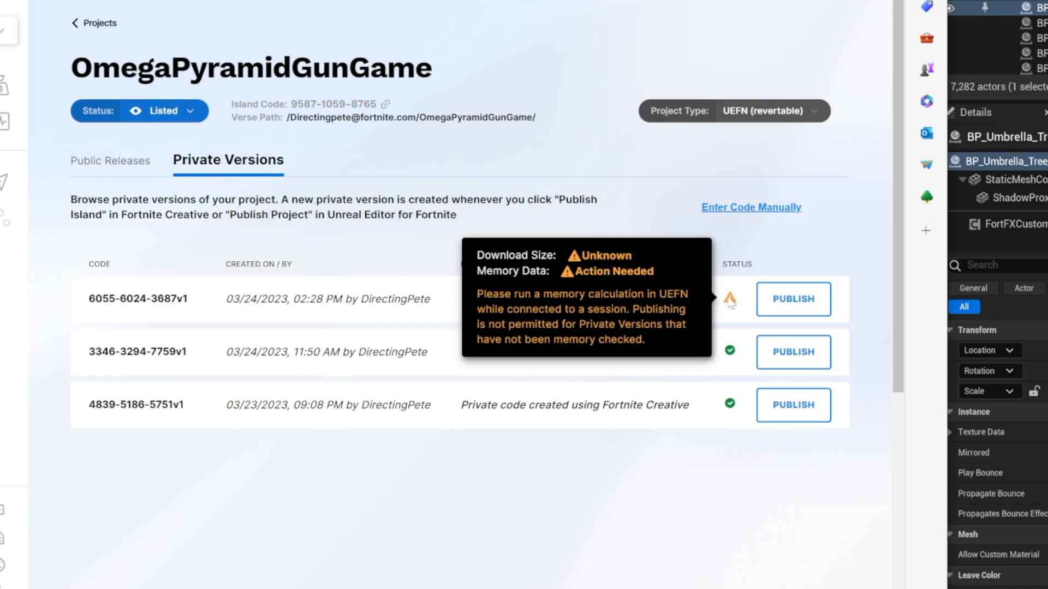
mouse_move(727, 302)
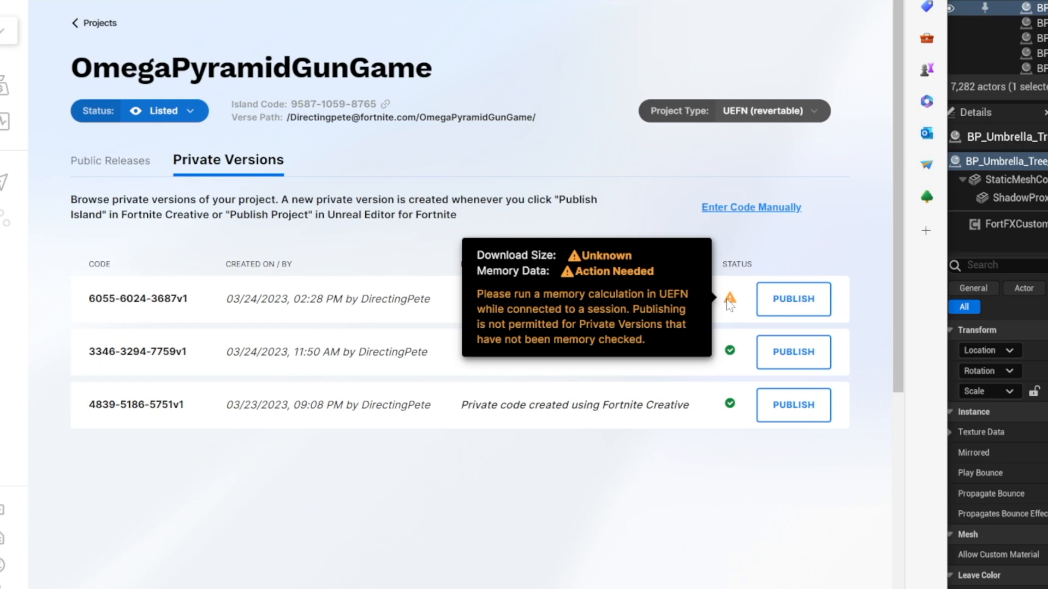
mouse_move(728, 305)
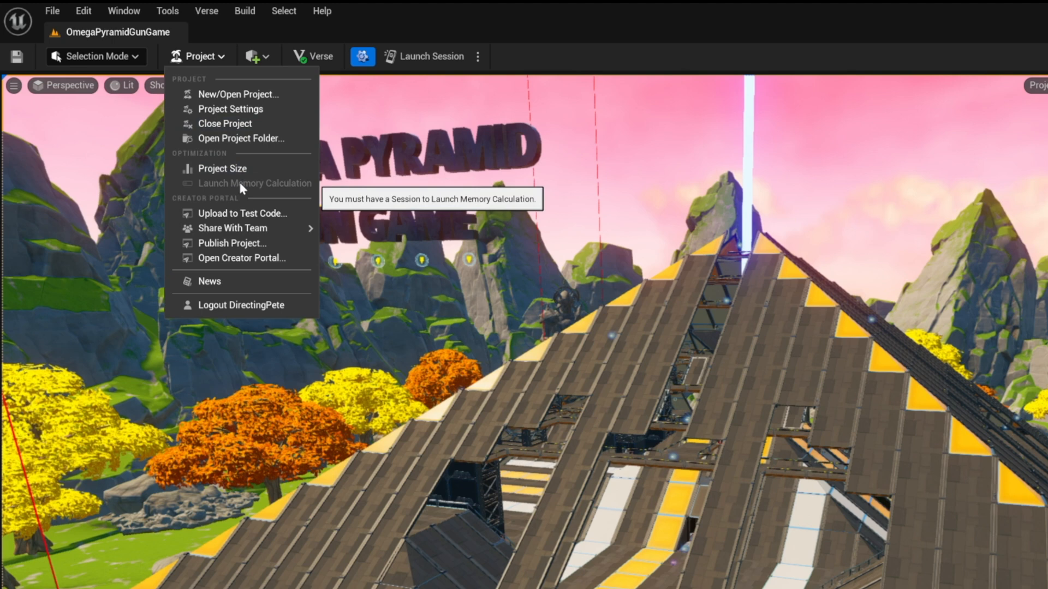
mouse_move(285, 189)
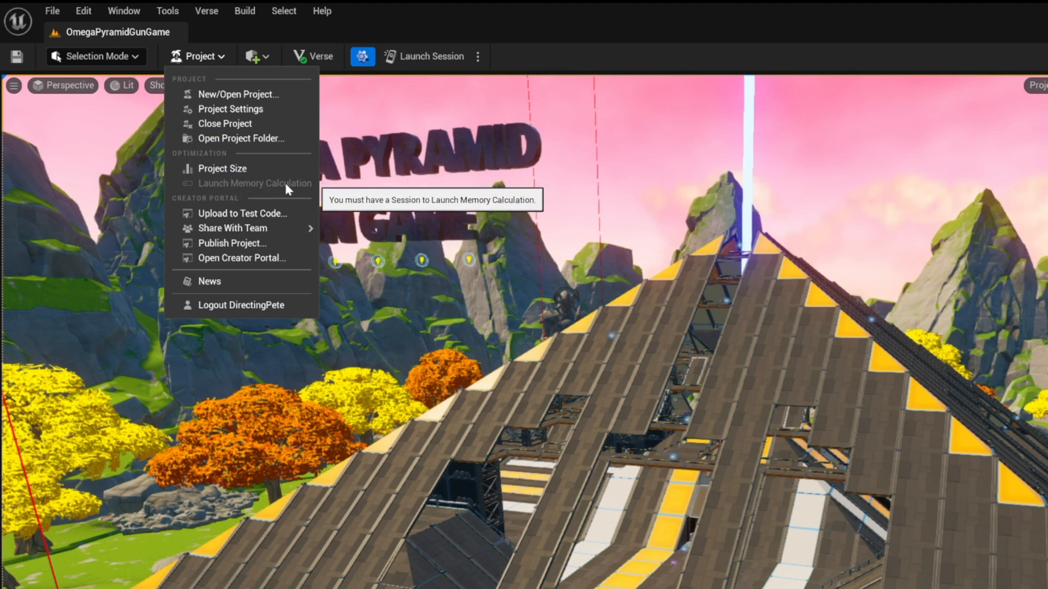
mouse_move(234, 168)
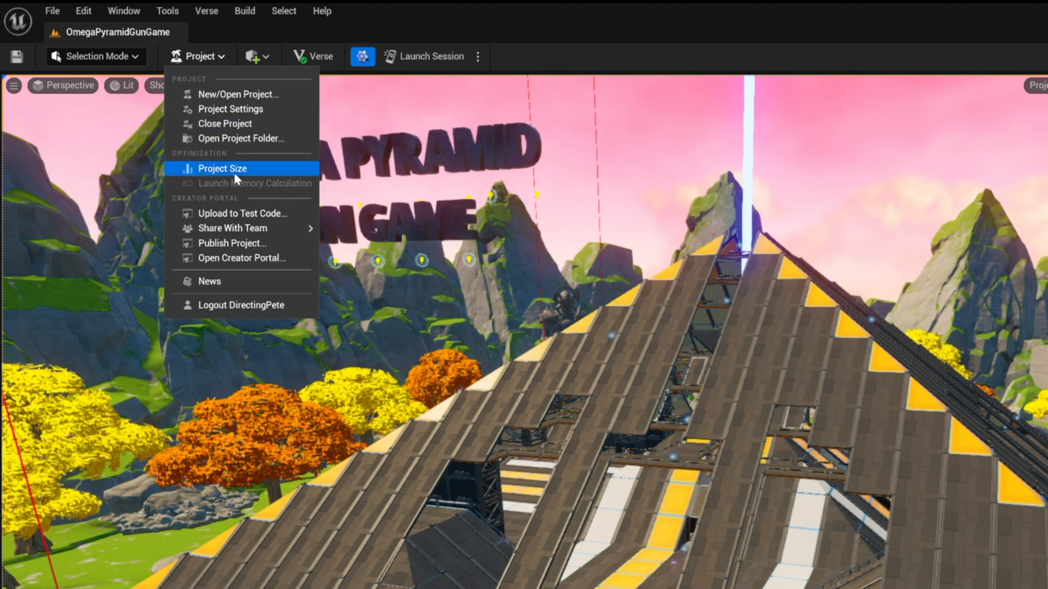
mouse_move(272, 185)
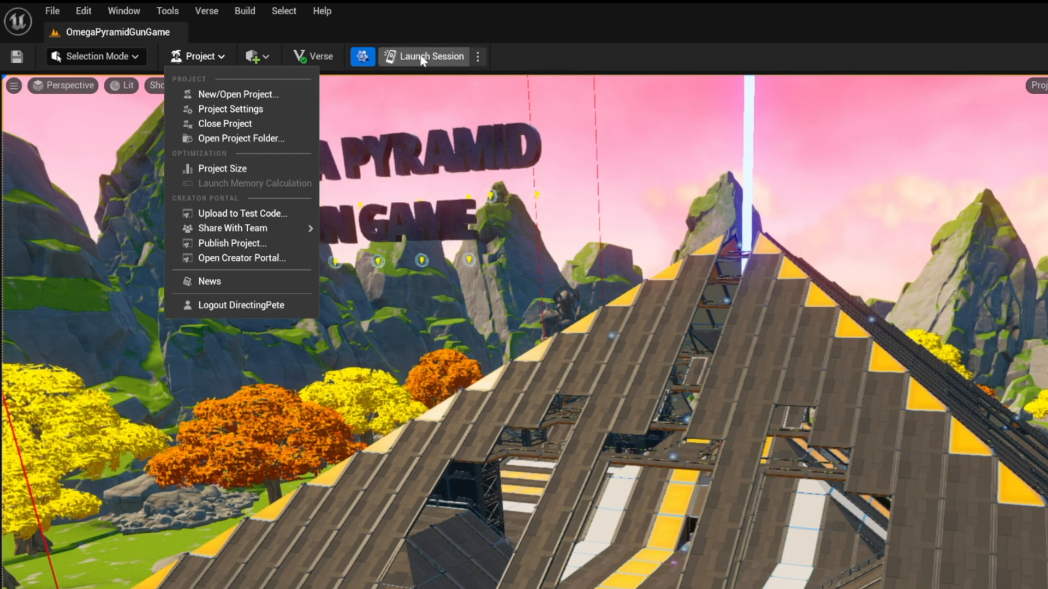
Launch a live session for the Omega Pyramid Gun Game island from the toolbar.
left_click(430, 56)
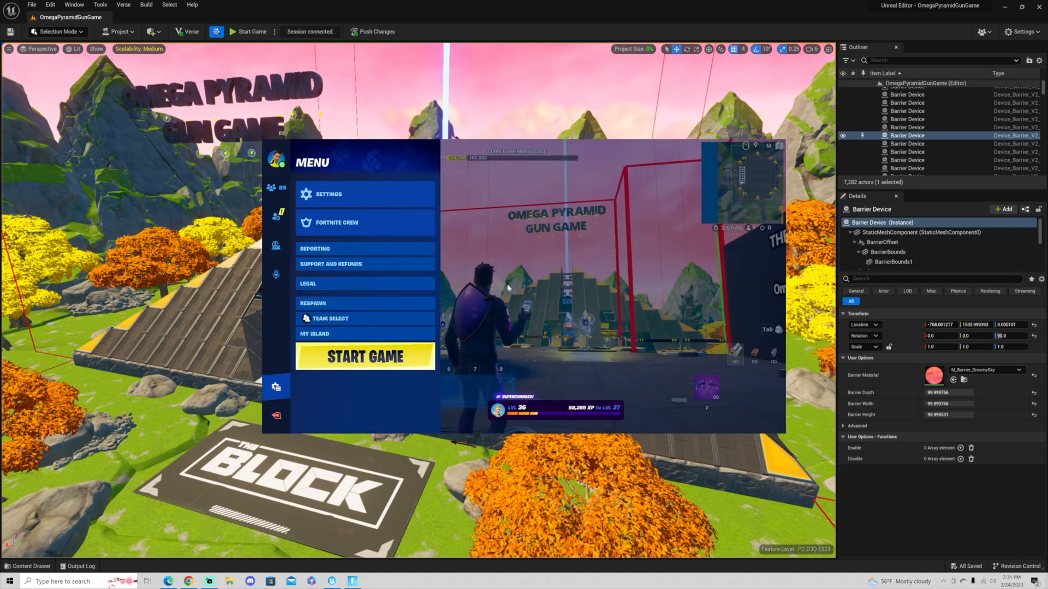
mouse_move(237, 18)
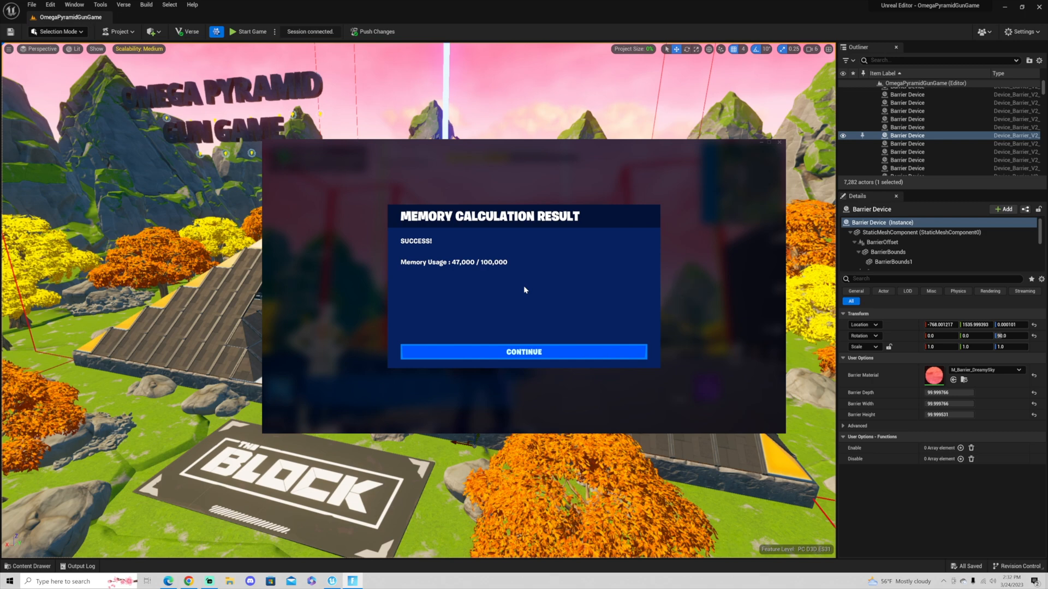
Continue past the successful 47,000 / 100,000 Memory Calculation Result.
left_click(523, 352)
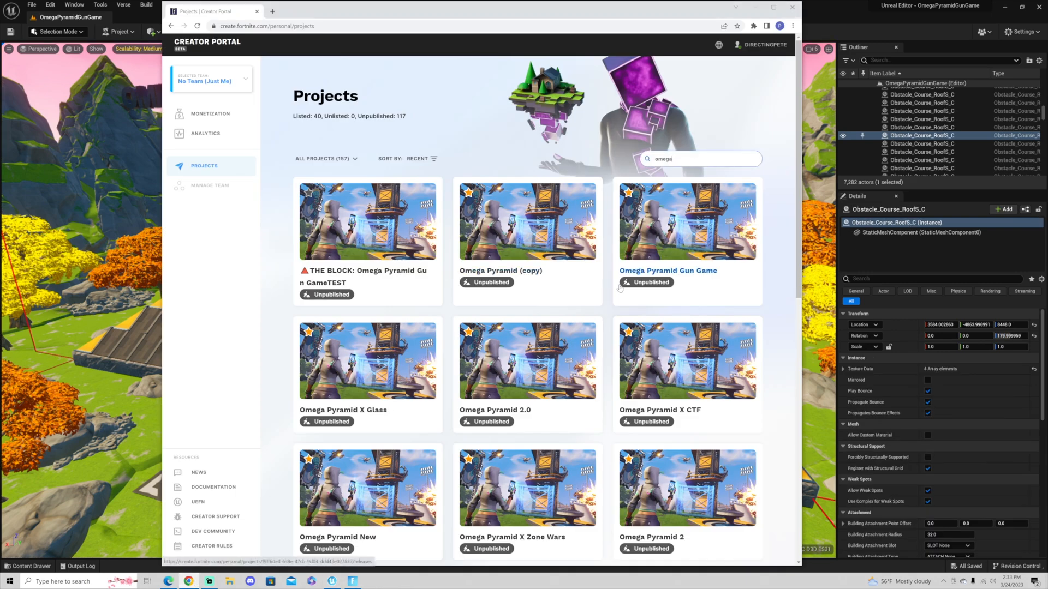
scroll("down", 3)
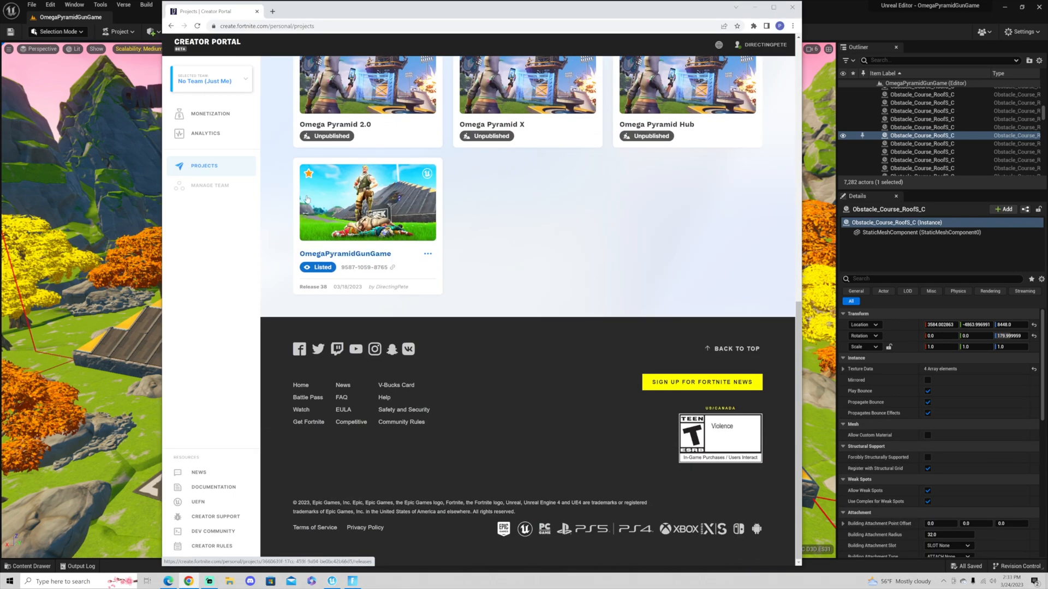
left_click(367, 201)
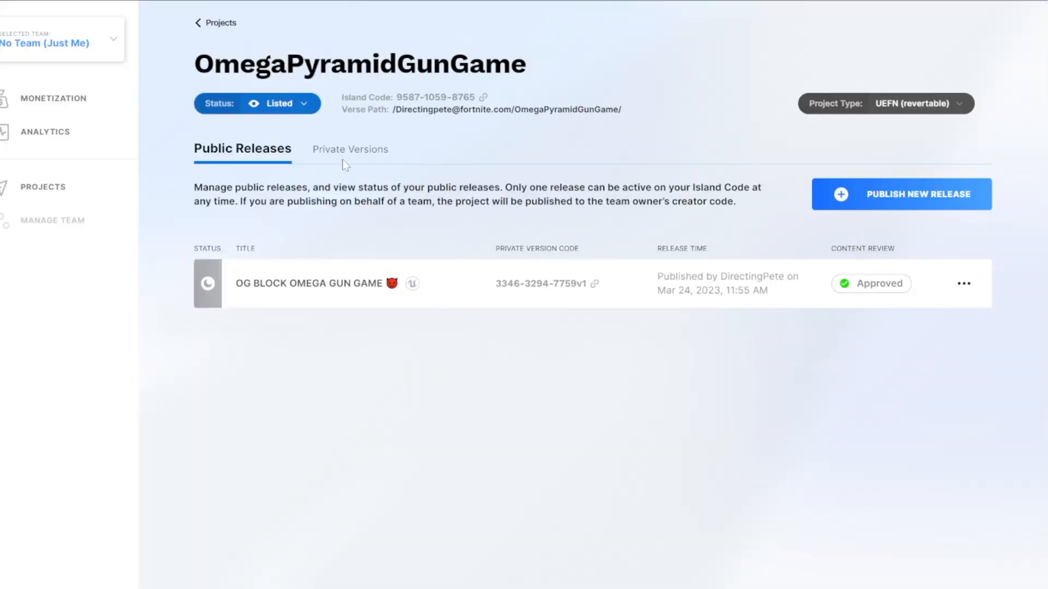
left_click(349, 150)
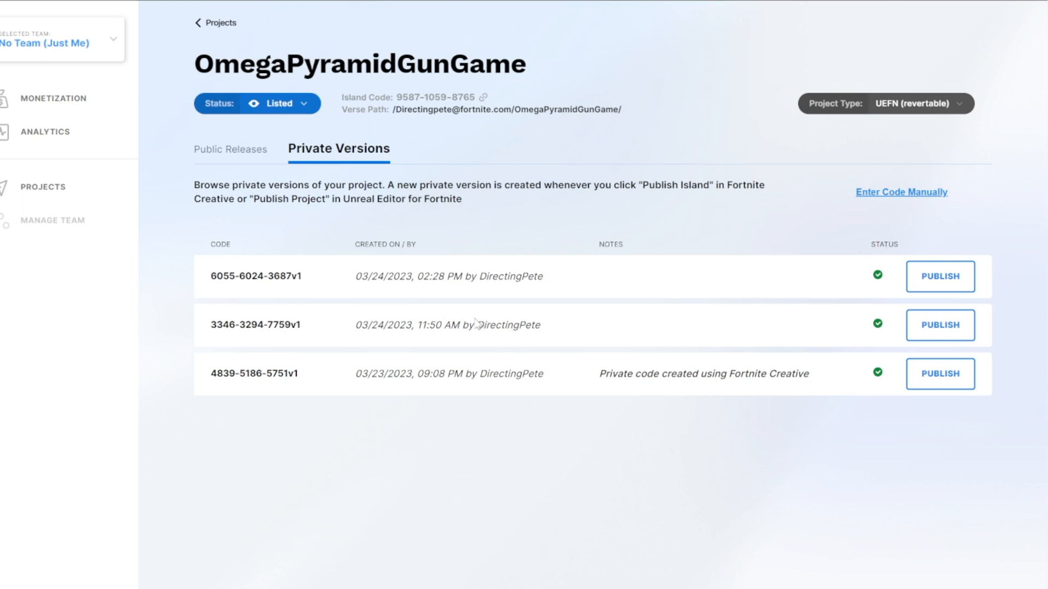
mouse_move(604, 278)
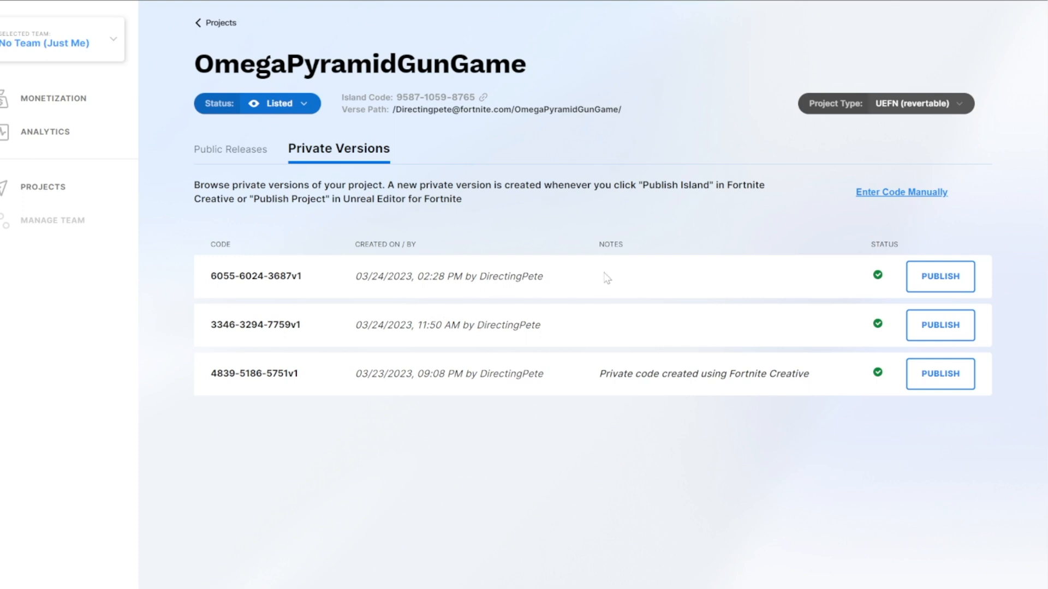
left_click_drag(407, 276, 545, 276)
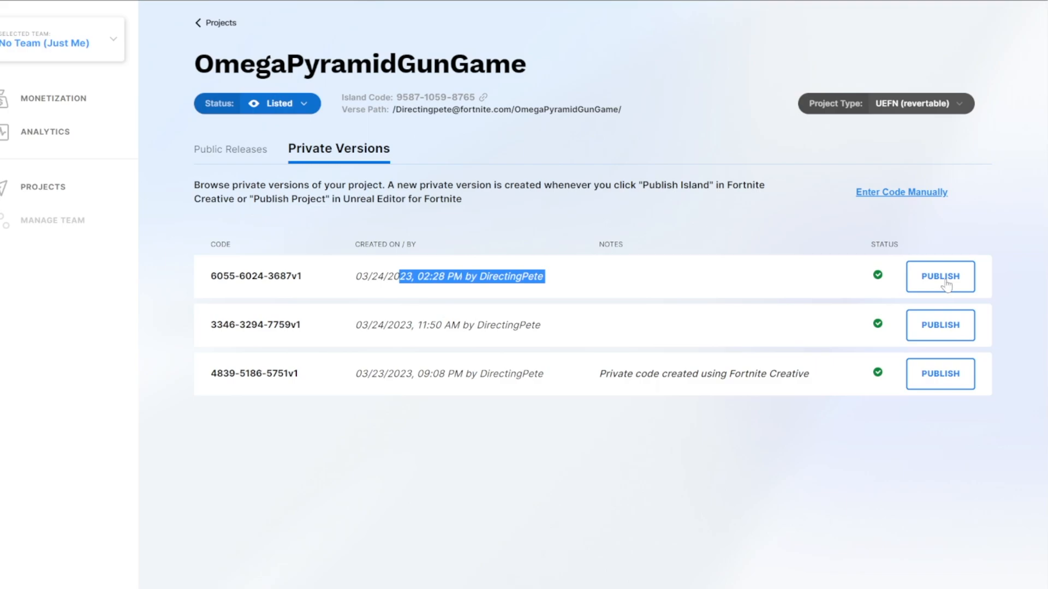
left_click(938, 276)
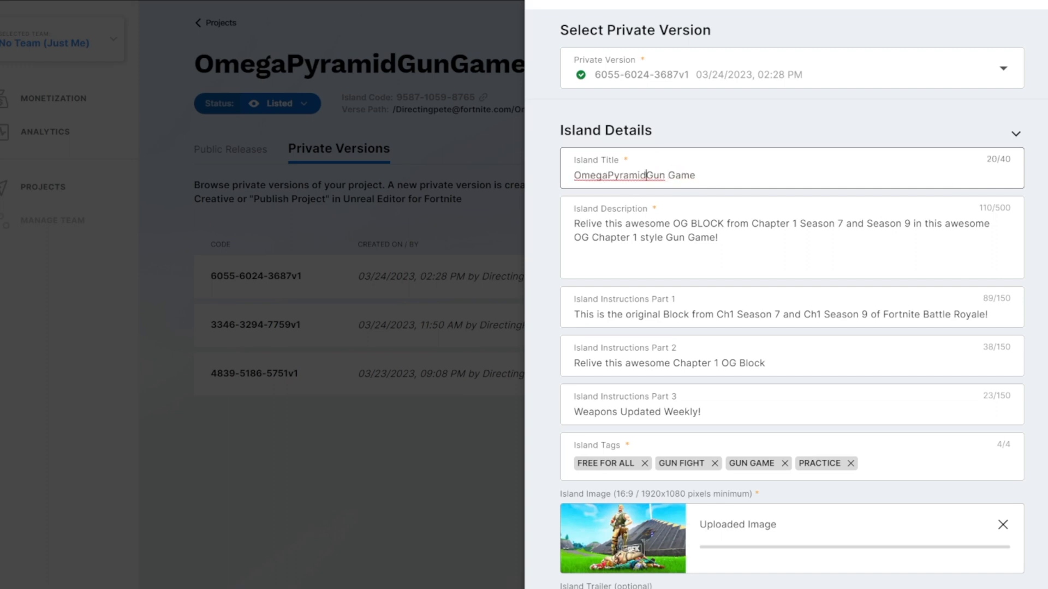
type("Omega Pyramid Gun Game")
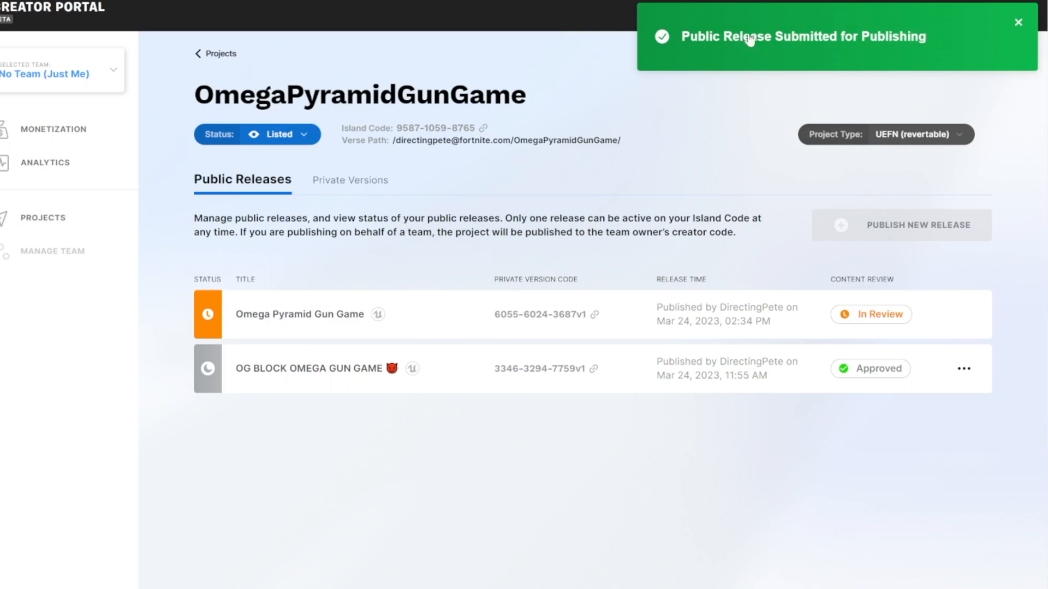
mouse_move(730, 59)
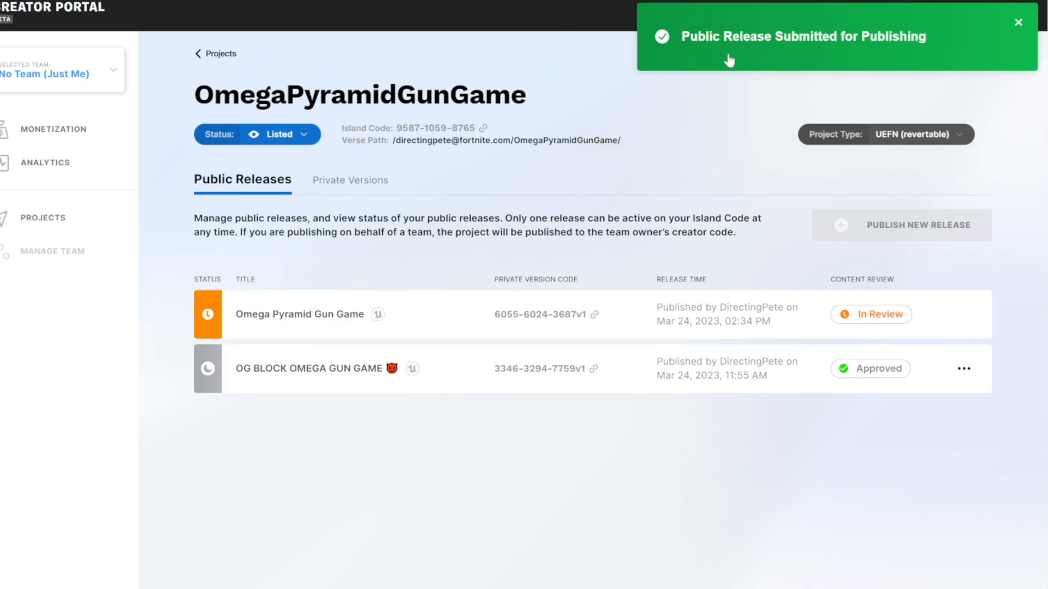